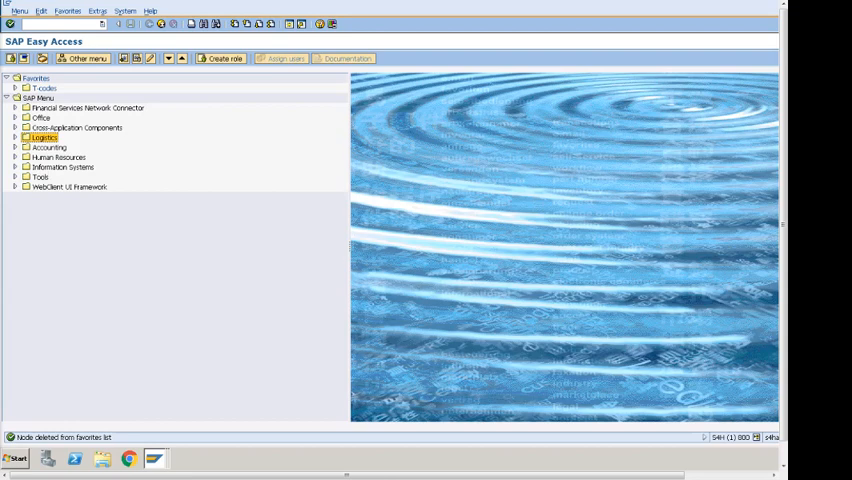
{"action": "mouse_move", "coordinate": [296, 148]}
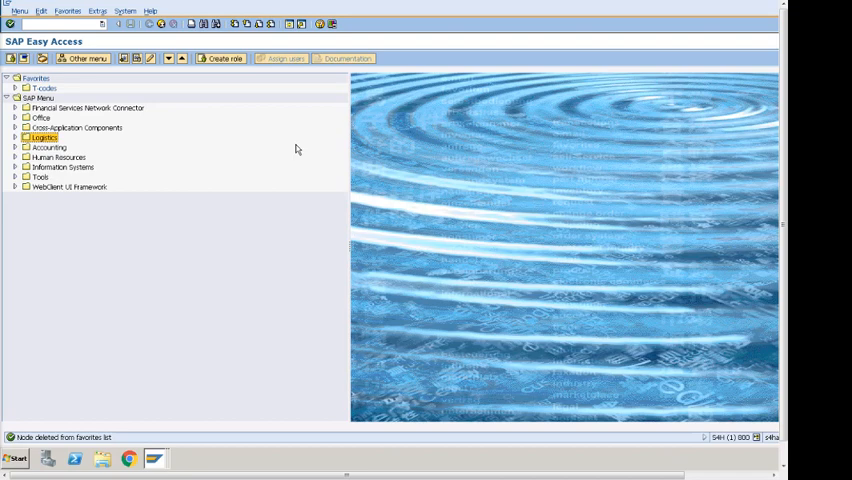
{"action": "mouse_move", "coordinate": [292, 376]}
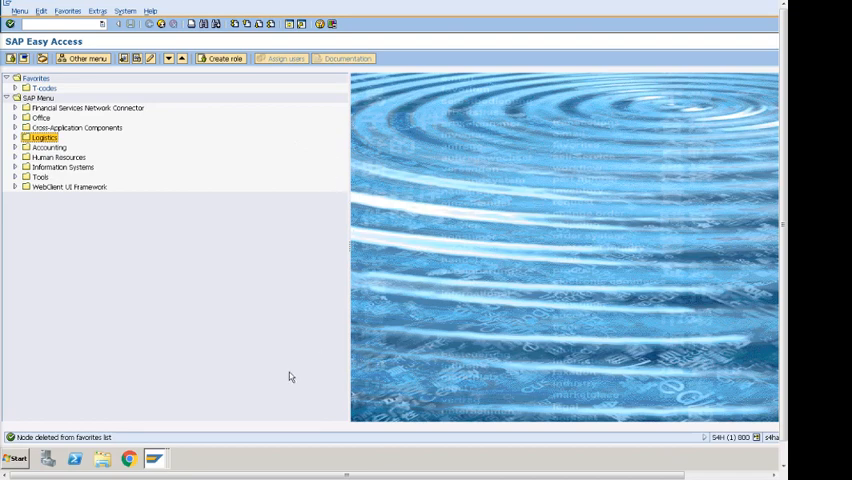
{"action": "mouse_move", "coordinate": [96, 128]}
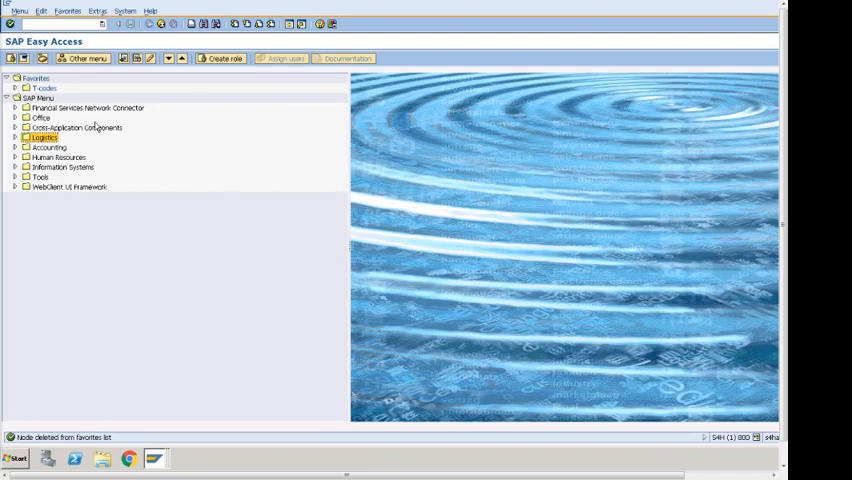
{"action": "mouse_move", "coordinate": [118, 214]}
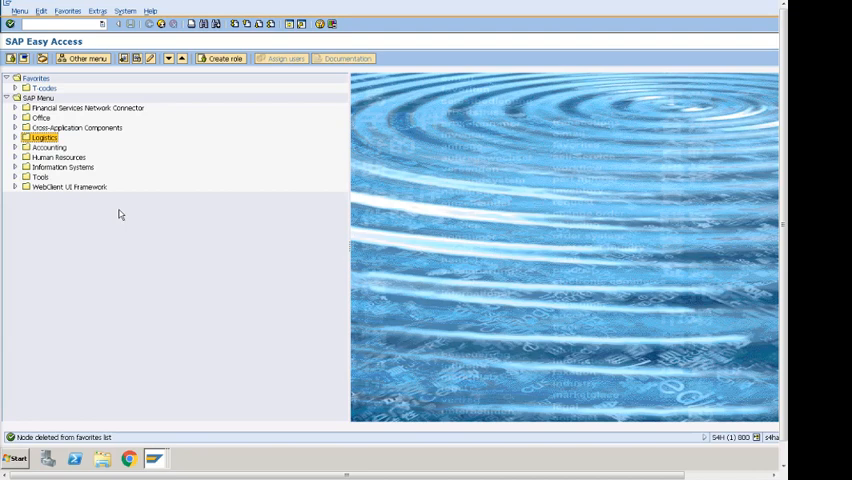
{"action": "mouse_move", "coordinate": [60, 110]}
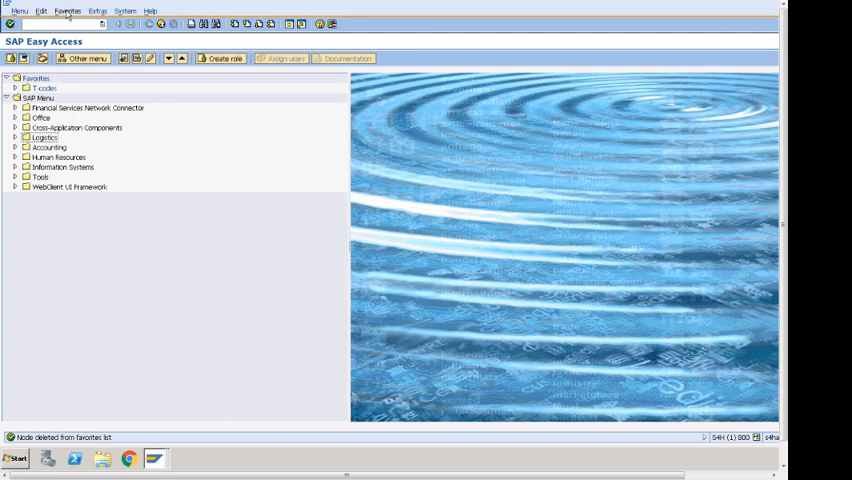
Add a new favorites folder named Sales via Favorites > Insert folder.
{"action": "left_click", "coordinate": [68, 12]}
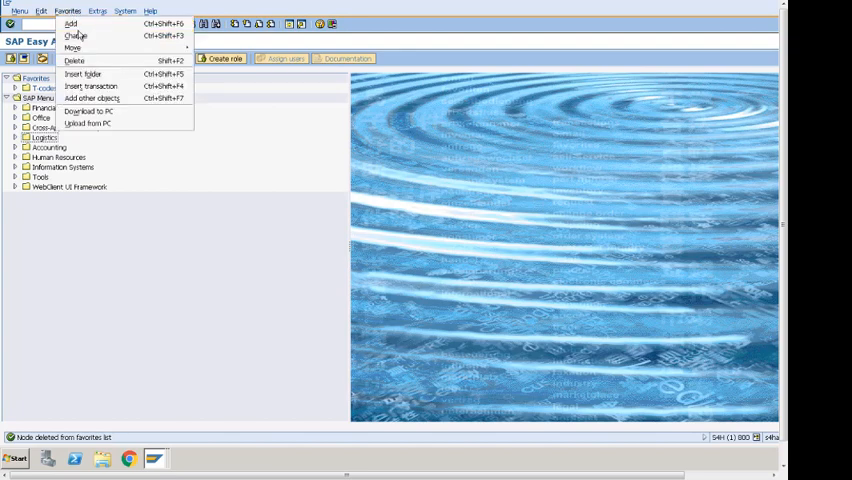
{"action": "mouse_move", "coordinate": [84, 76]}
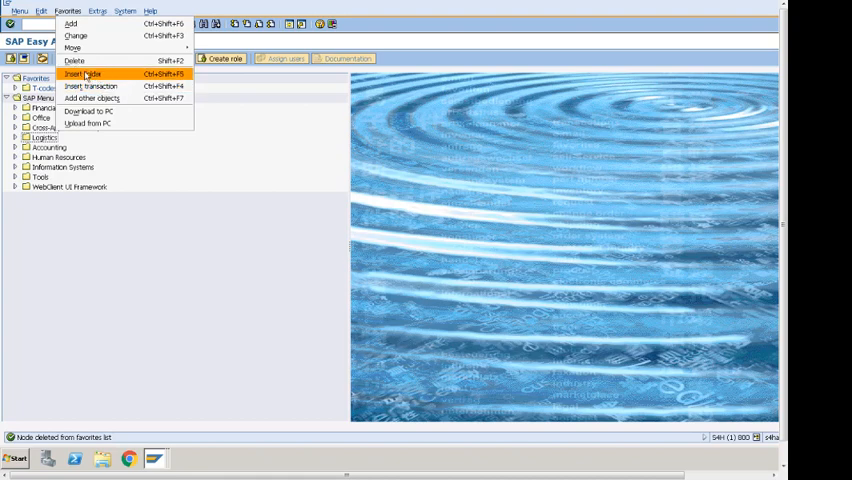
{"action": "left_click", "coordinate": [82, 74]}
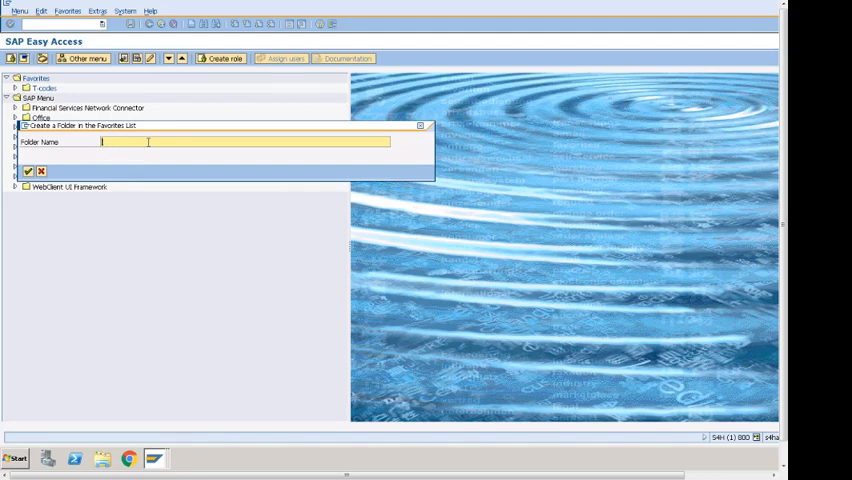
{"action": "left_click", "coordinate": [28, 172]}
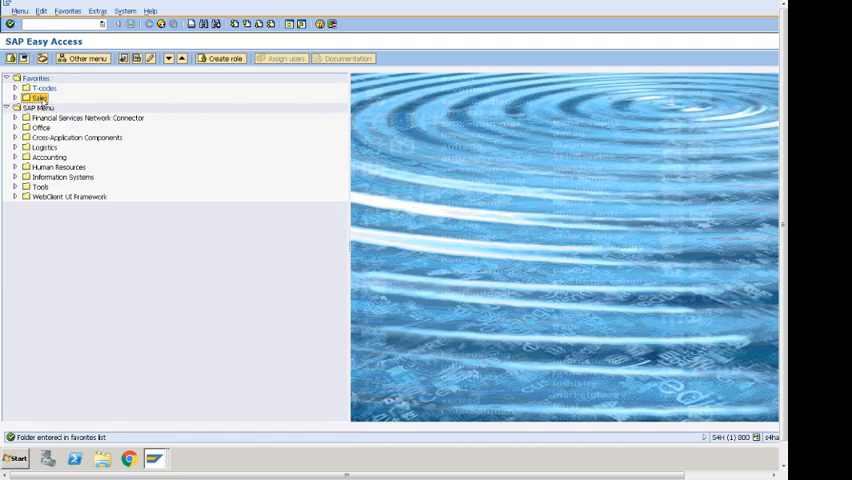
Insert transaction VA11 Create Inquiry into the Sales folder from its context menu.
{"action": "right_click", "coordinate": [36, 96]}
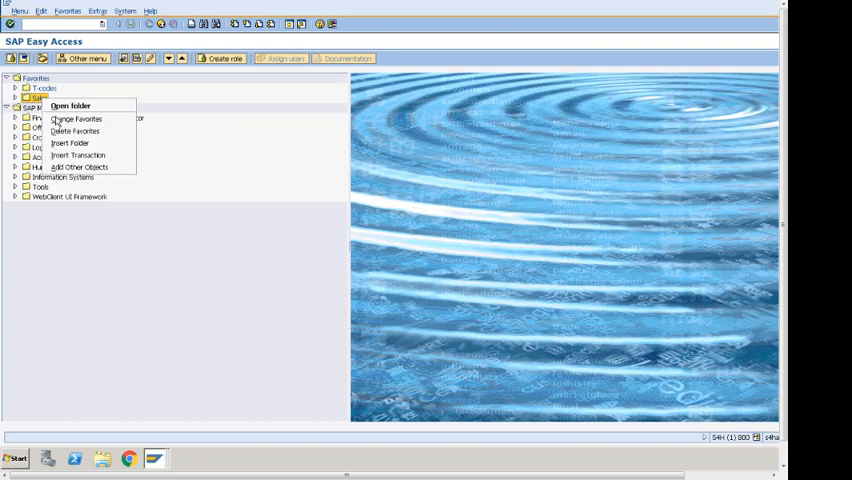
{"action": "mouse_move", "coordinate": [70, 144]}
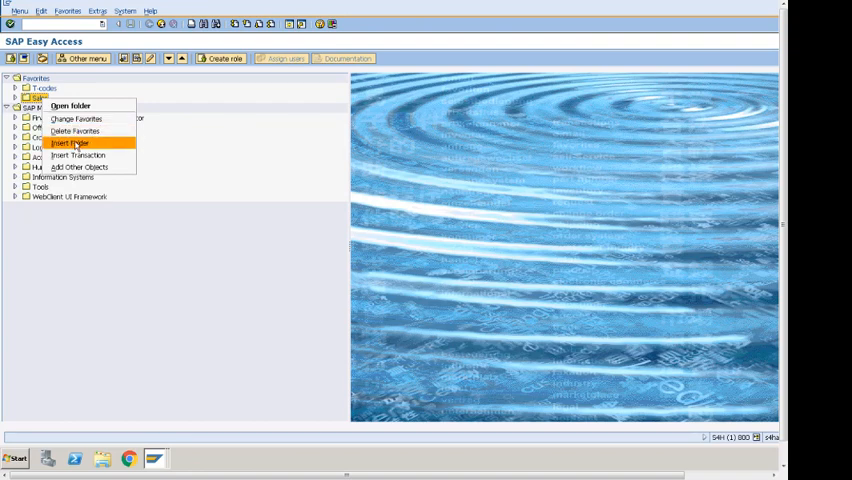
{"action": "mouse_move", "coordinate": [78, 156]}
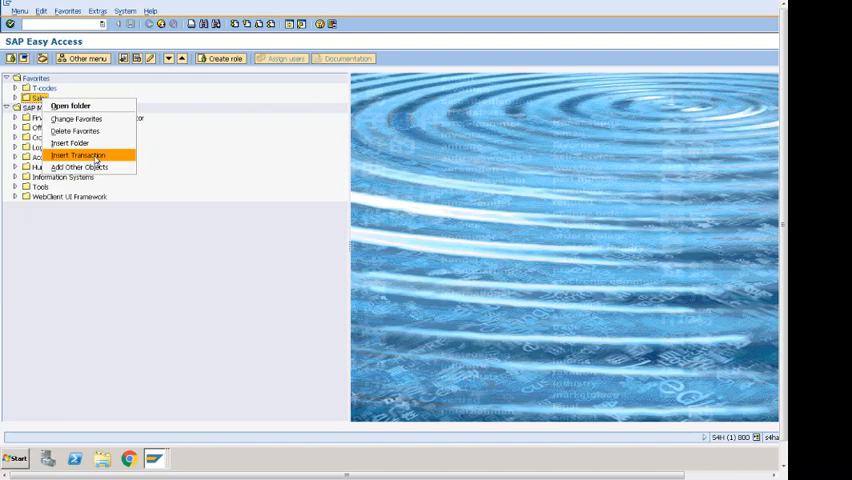
{"action": "left_click", "coordinate": [80, 156]}
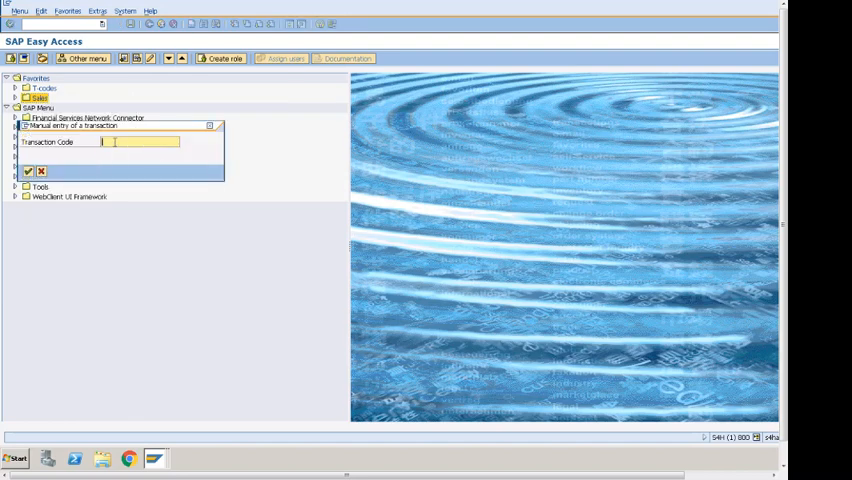
{"action": "type", "text": "VA11"}
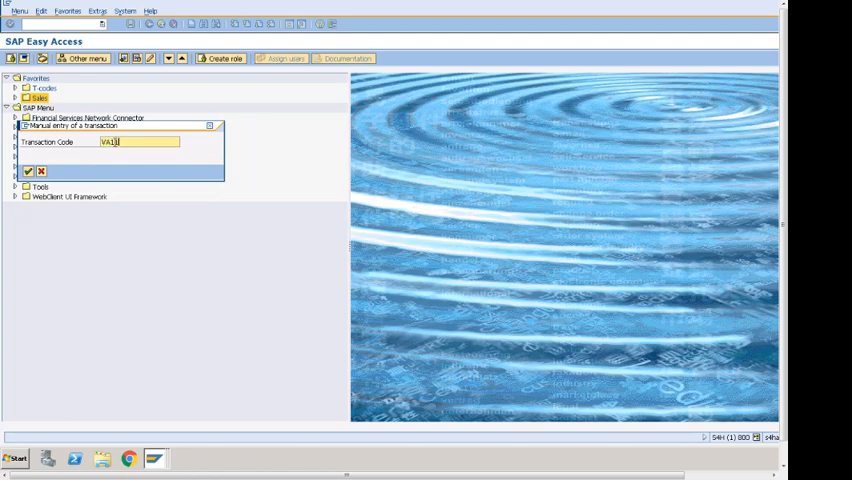
{"action": "left_click", "coordinate": [28, 172]}
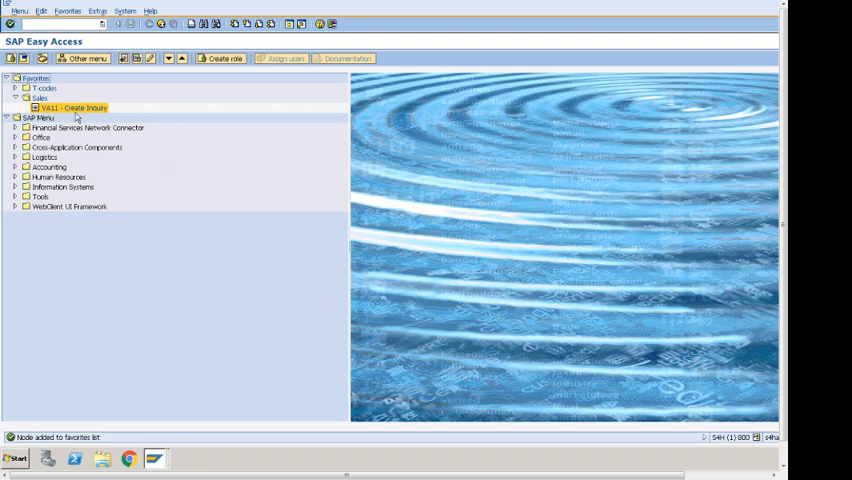
Insert transaction VA13 Display Inquiry into the Sales folder alongside VA11.
{"action": "right_click", "coordinate": [40, 98]}
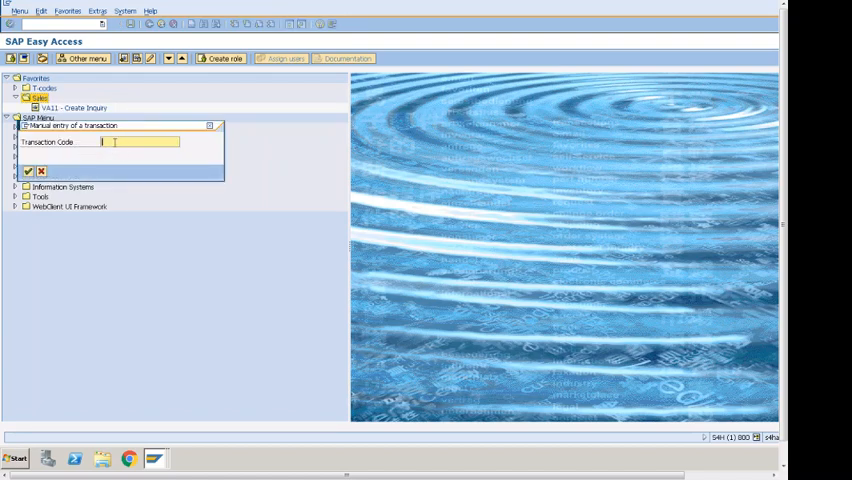
{"action": "type", "text": "VA"}
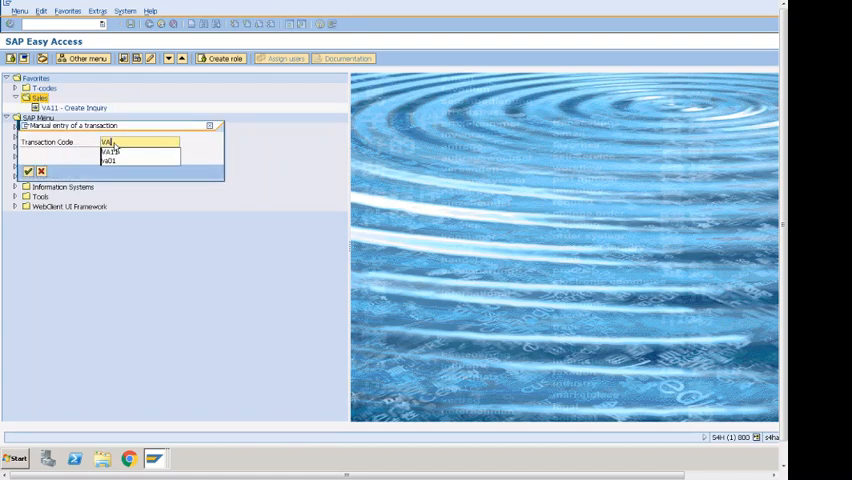
{"action": "left_click", "coordinate": [28, 172]}
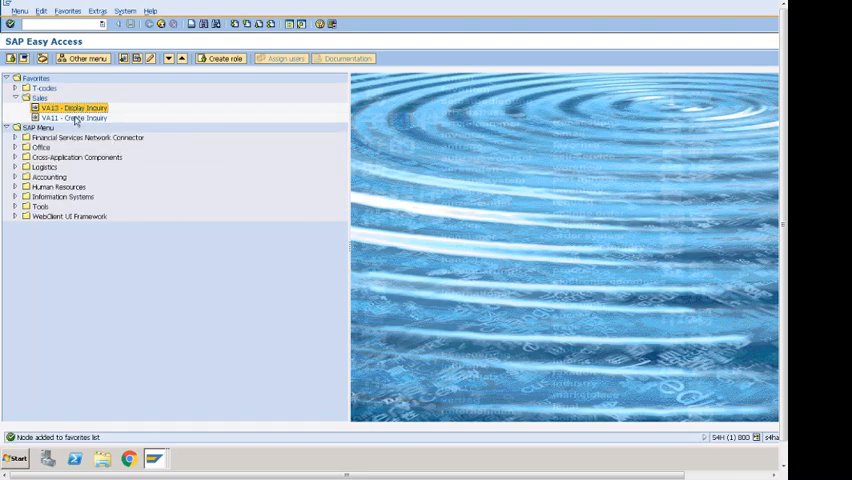
{"action": "left_click", "coordinate": [72, 116]}
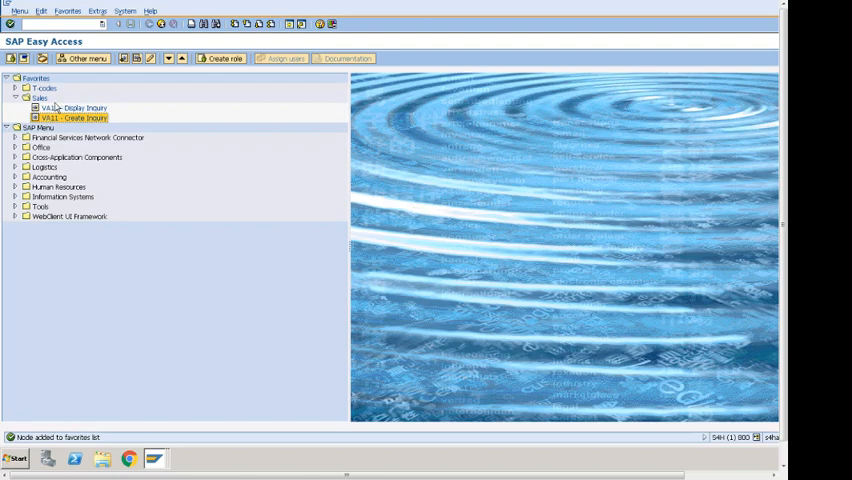
Create a subfolder named 'Sales Order' inside the Sales folder, replacing the default name.
{"action": "right_click", "coordinate": [38, 96]}
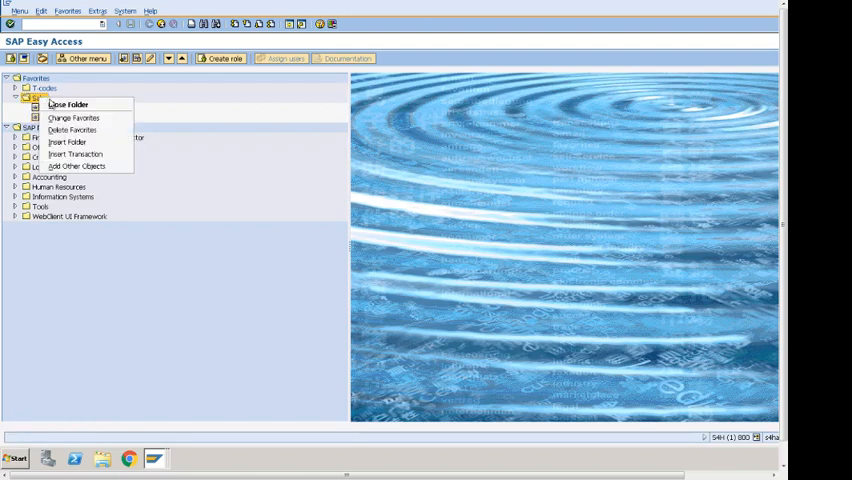
{"action": "left_click", "coordinate": [68, 104]}
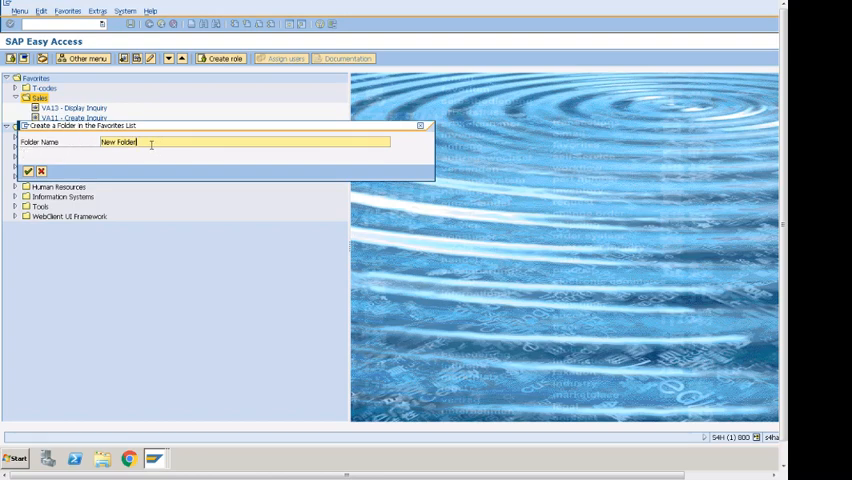
{"action": "key", "text": "BackSpace"}
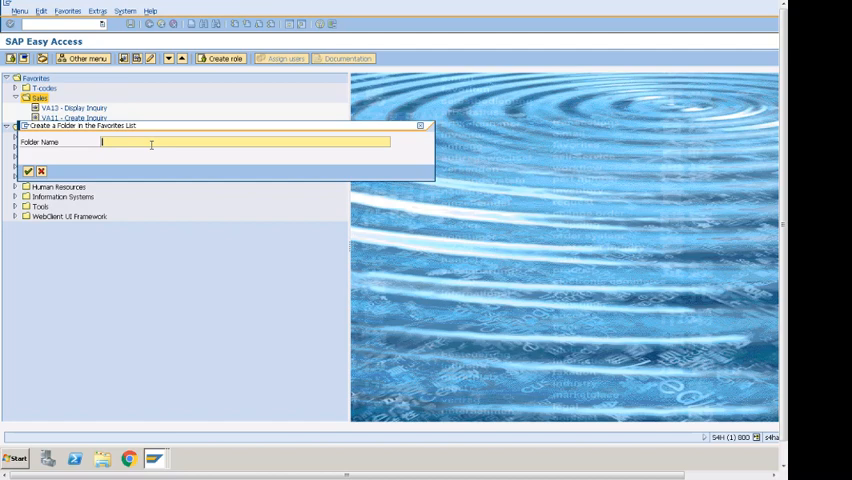
{"action": "type", "text": "S"}
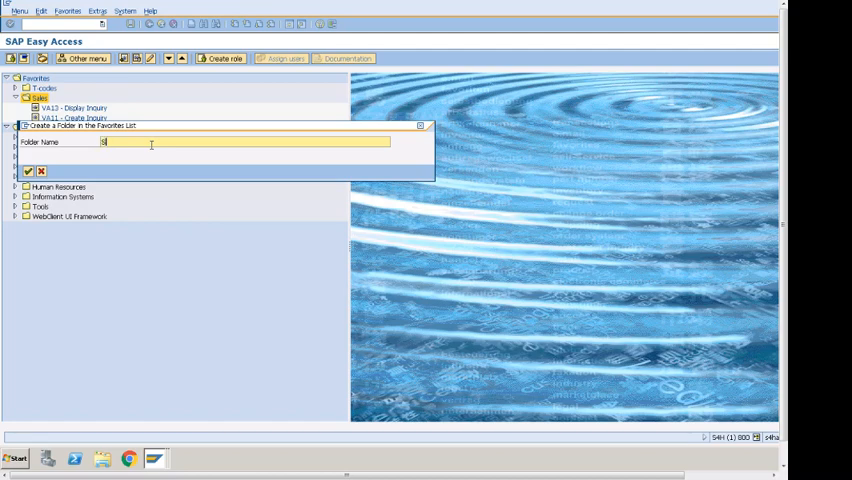
{"action": "type", "text": "Sales"}
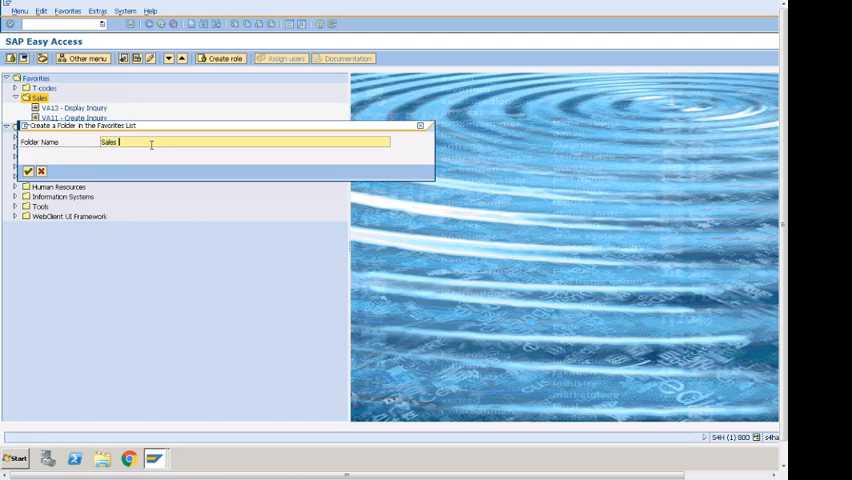
{"action": "type", "text": "Order"}
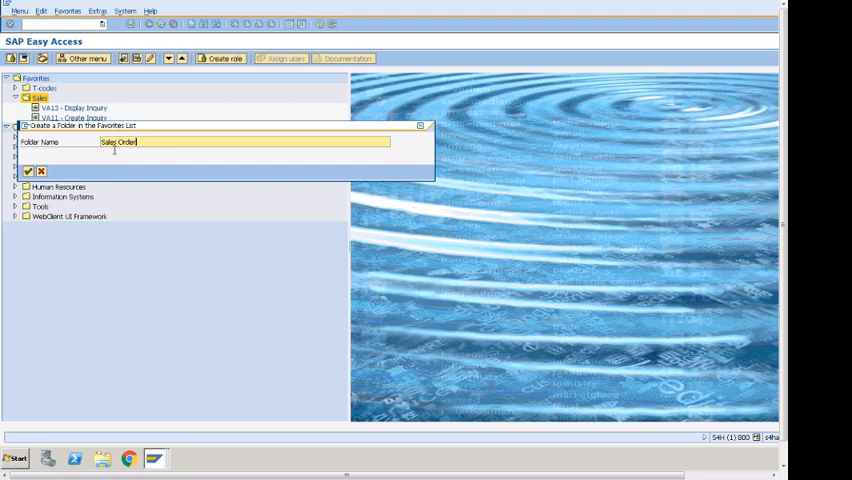
{"action": "left_click", "coordinate": [28, 172]}
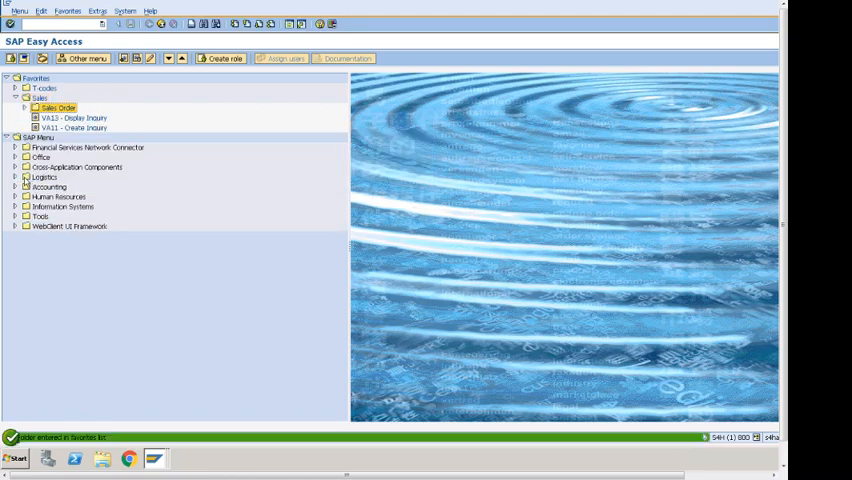
{"action": "left_click", "coordinate": [58, 108]}
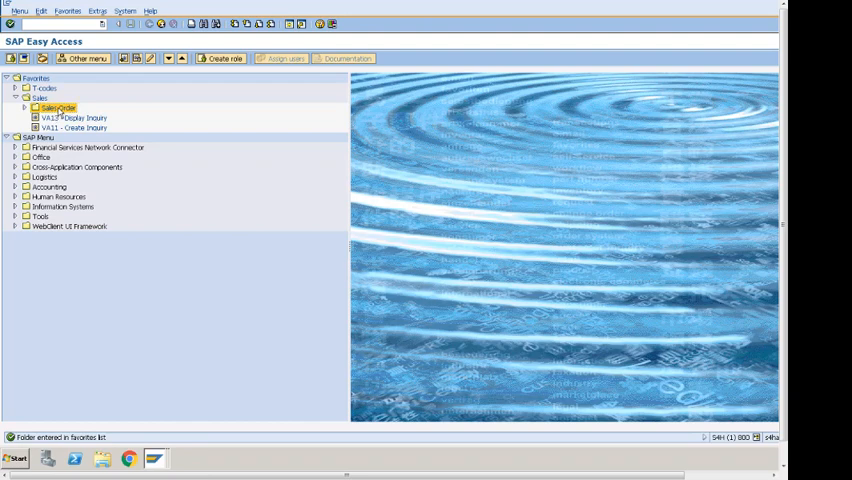
Insert transaction VA01 Create Sales Order into the Sales Order subfolder and collapse it.
{"action": "right_click", "coordinate": [56, 108]}
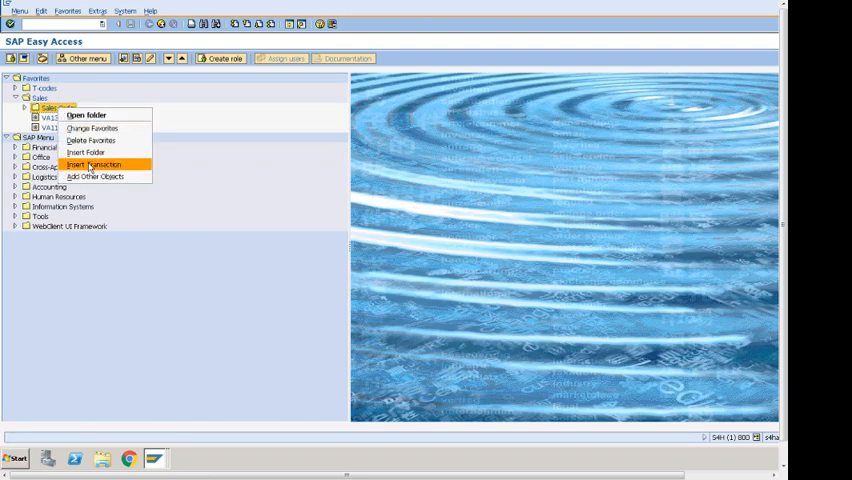
{"action": "left_click", "coordinate": [94, 164]}
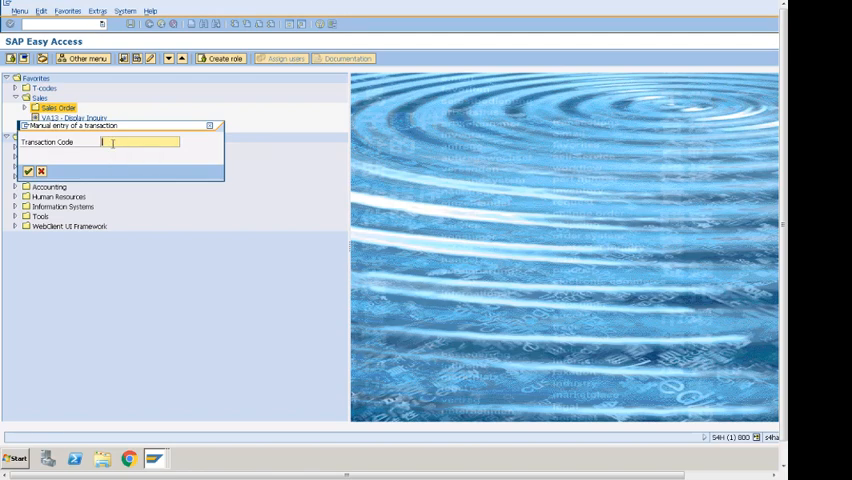
{"action": "type", "text": "VA01"}
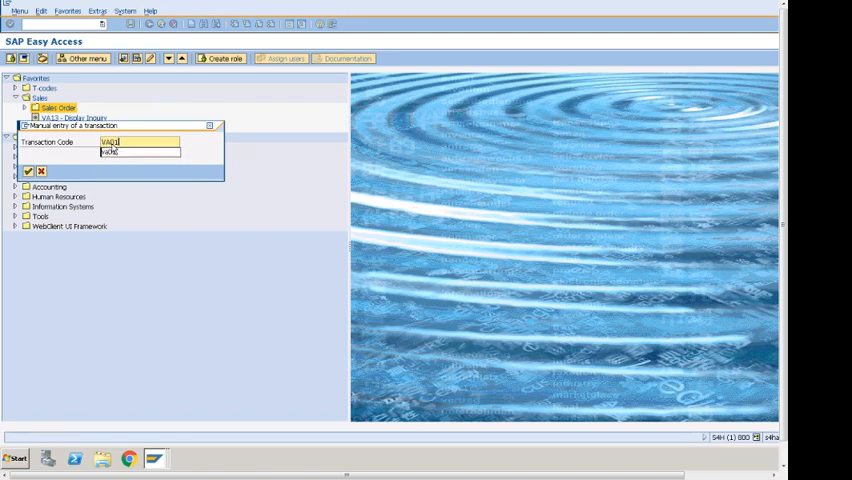
{"action": "left_click", "coordinate": [28, 172]}
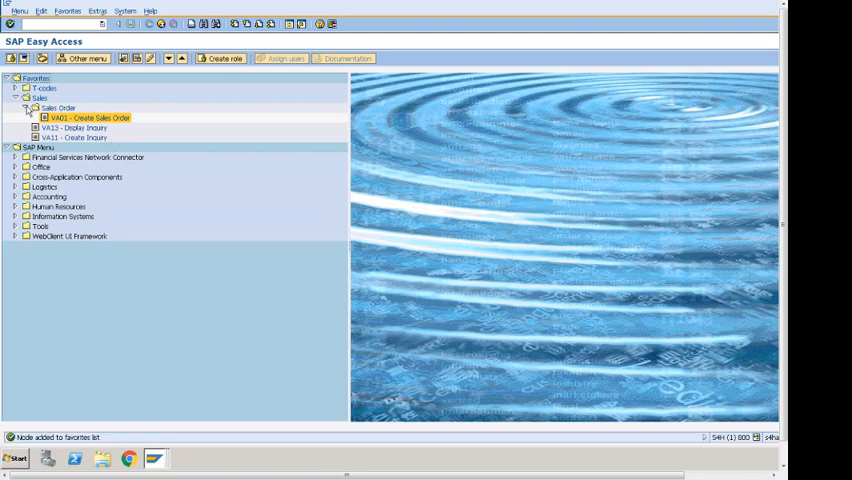
{"action": "left_click", "coordinate": [24, 108]}
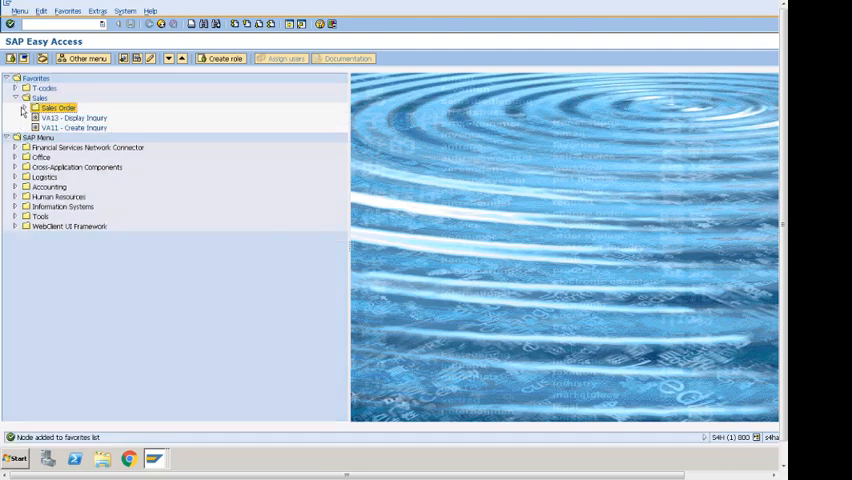
{"action": "left_click", "coordinate": [24, 108]}
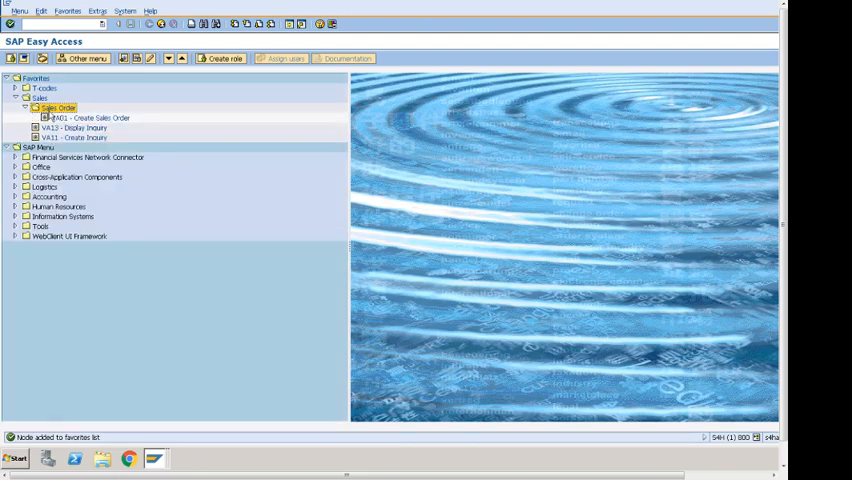
{"action": "left_click", "coordinate": [24, 108]}
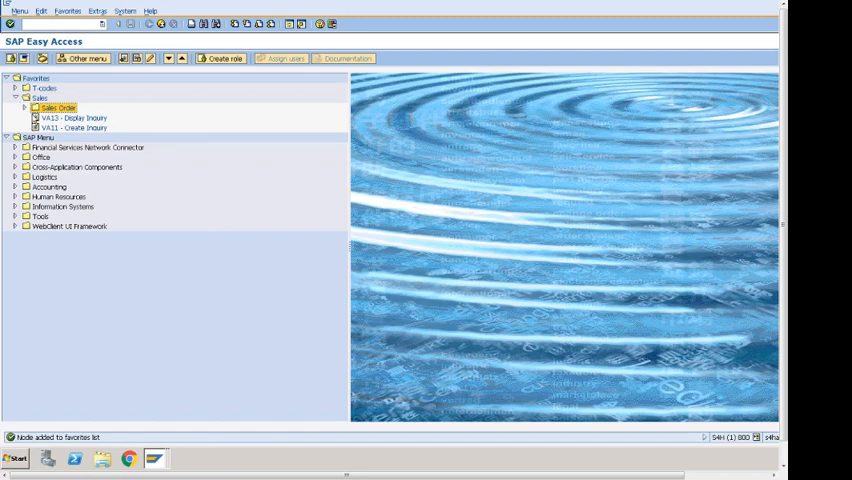
{"action": "mouse_move", "coordinate": [16, 120]}
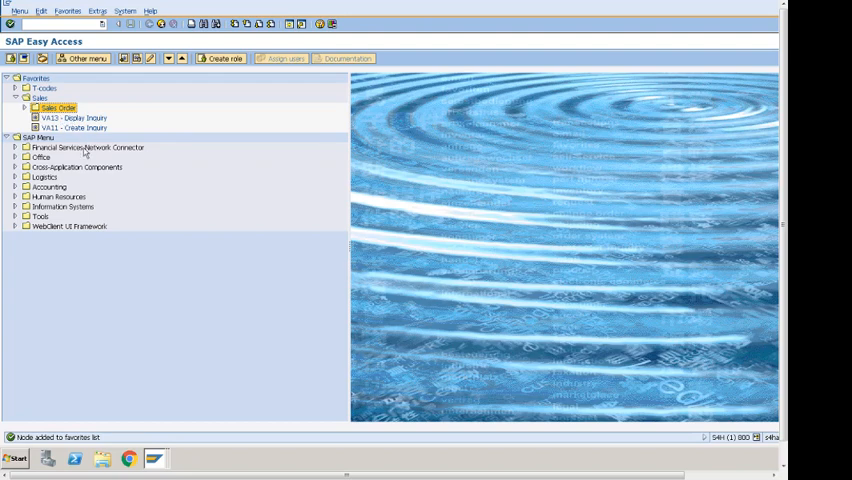
{"action": "mouse_move", "coordinate": [102, 128]}
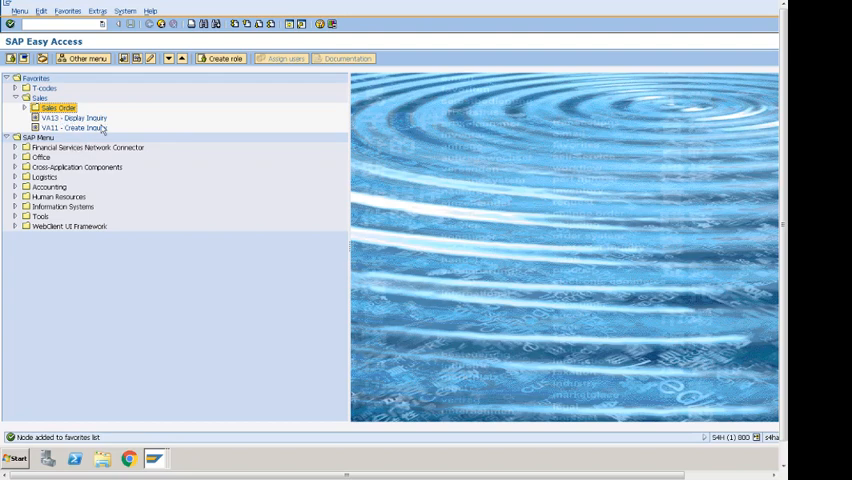